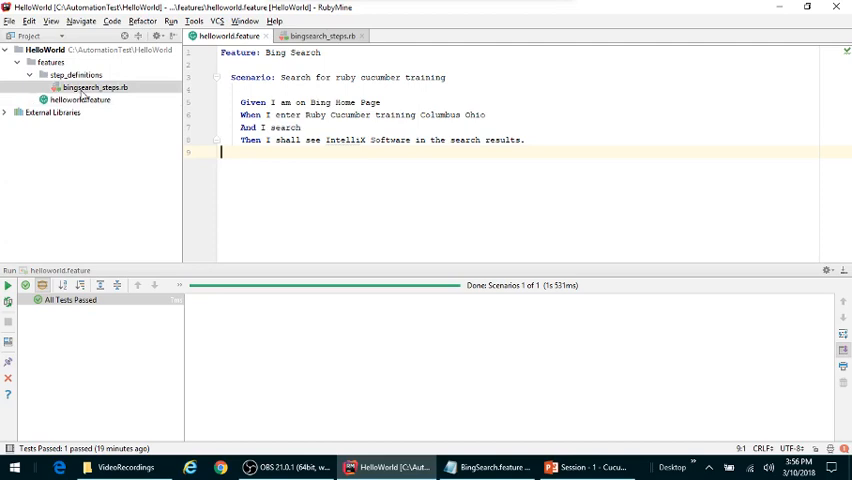
Run helloworld.feature from the Project tree so all four Bing Search steps pass.
click(318, 36)
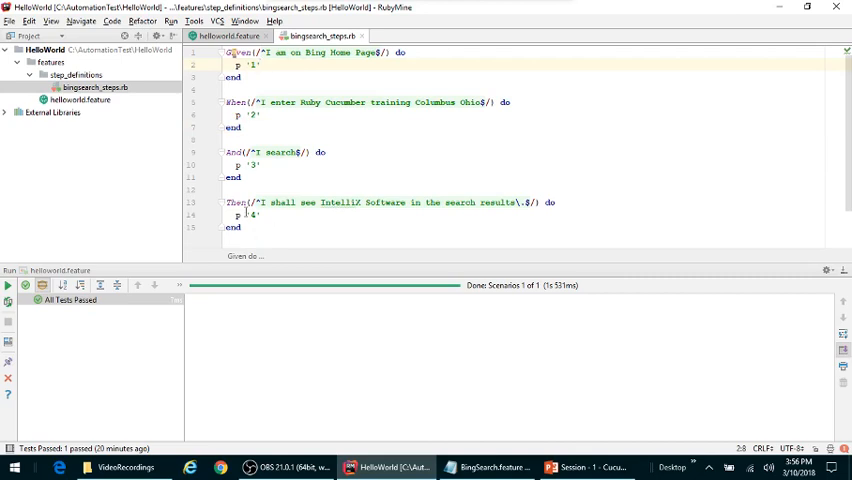
right_click(80, 100)
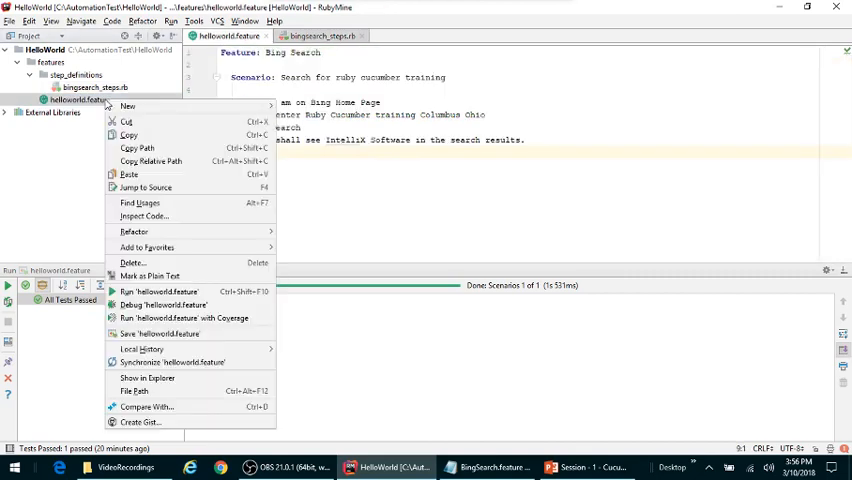
click(158, 292)
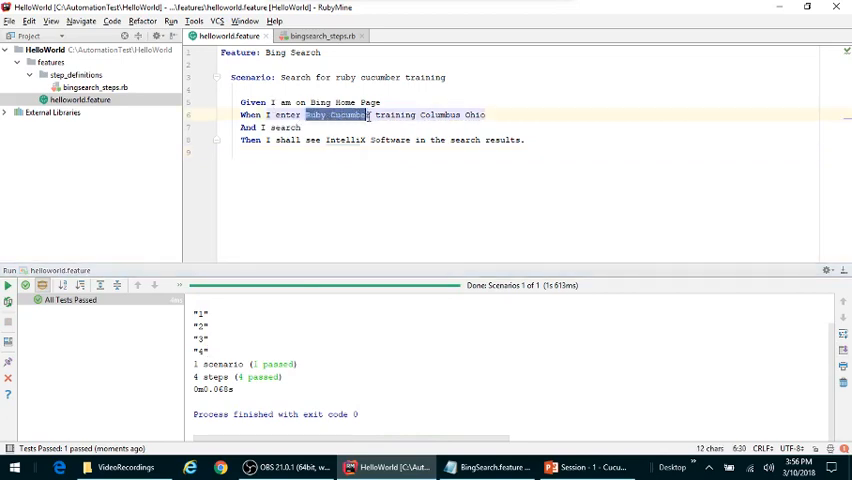
Wrap 'Ruby Cucumber training Columbus Ohio' in double quotes on the When line.
click(484, 114)
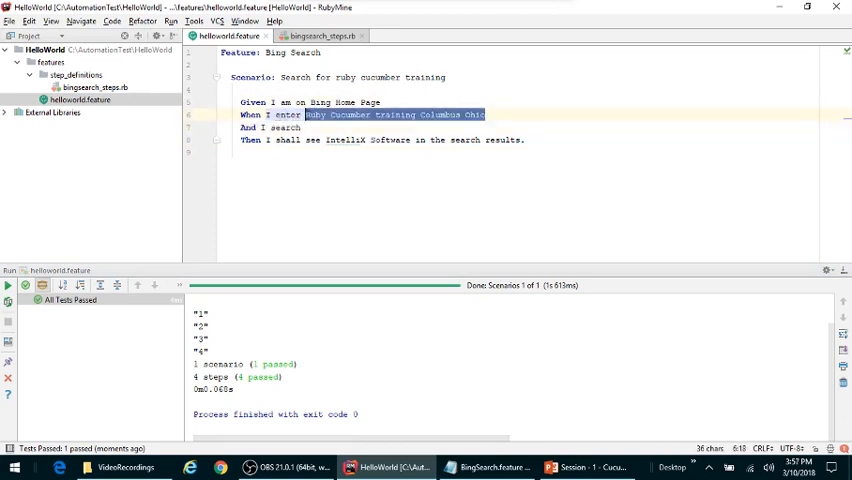
click(484, 114)
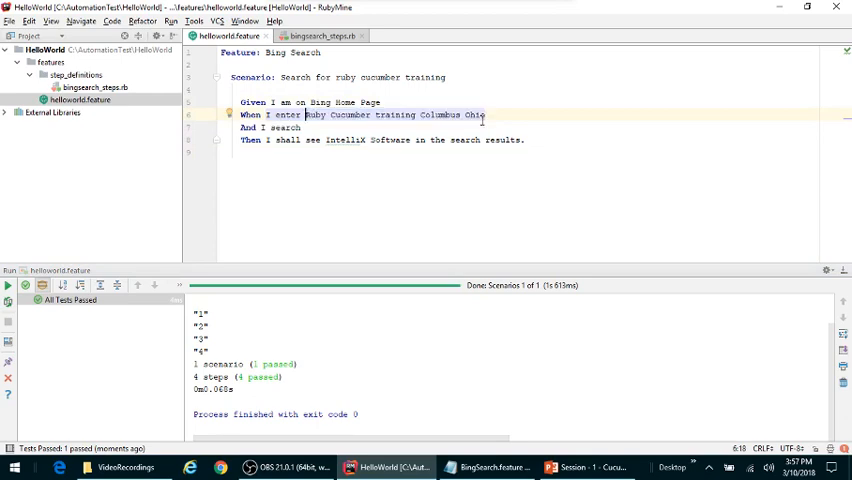
double_click(396, 116)
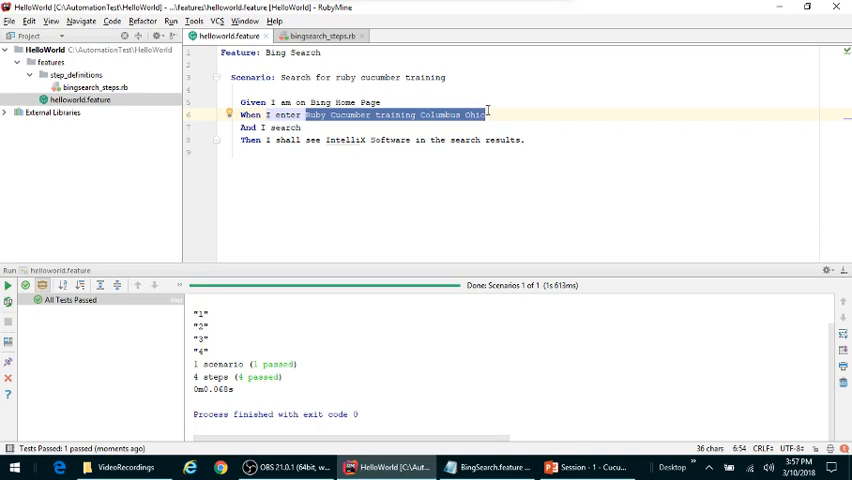
mouse_move(270, 128)
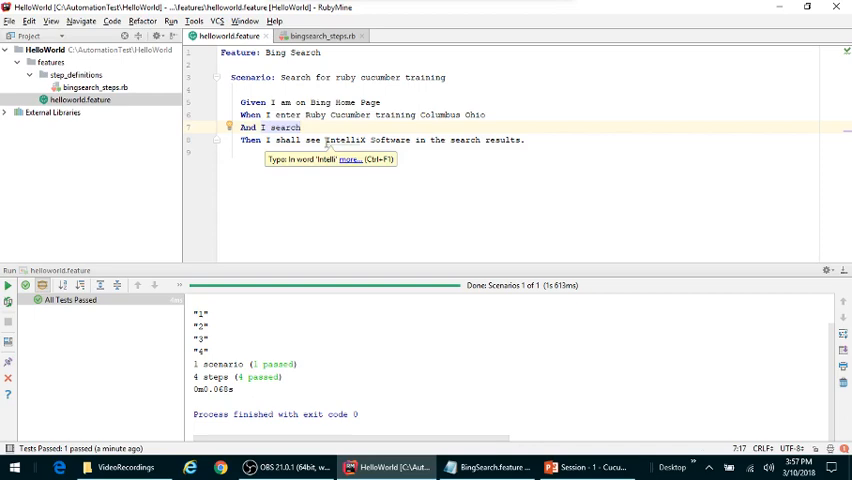
double_click(348, 140)
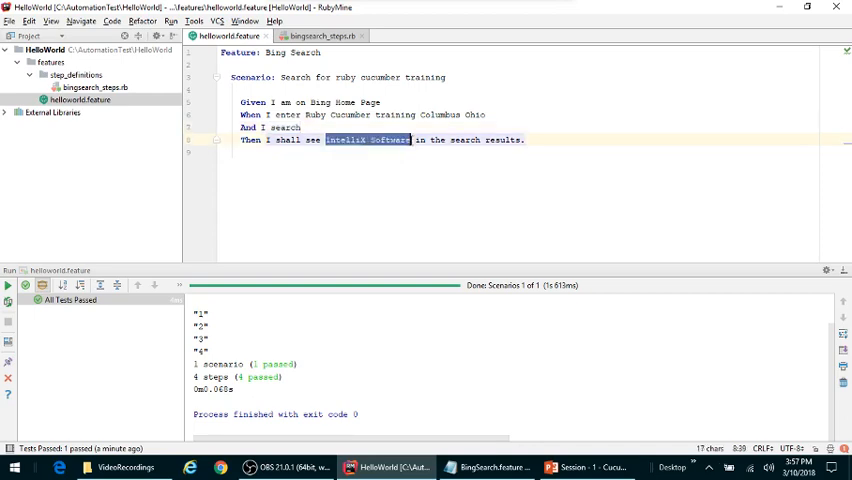
click(410, 140)
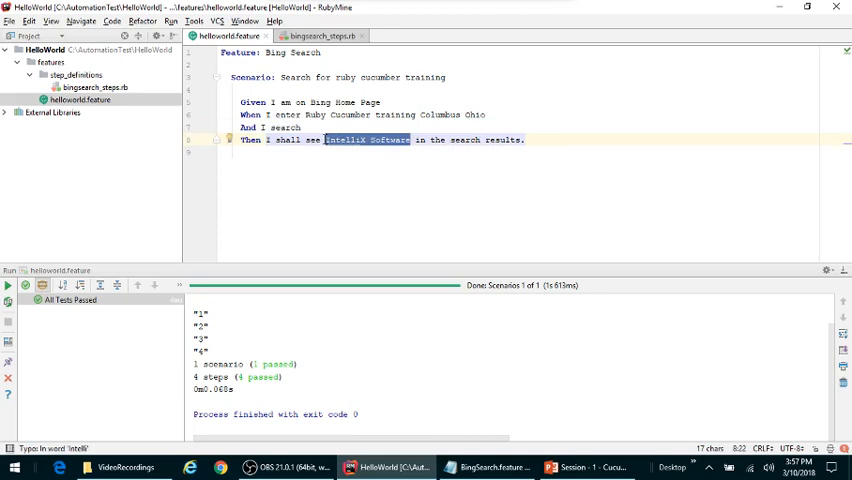
click(324, 140)
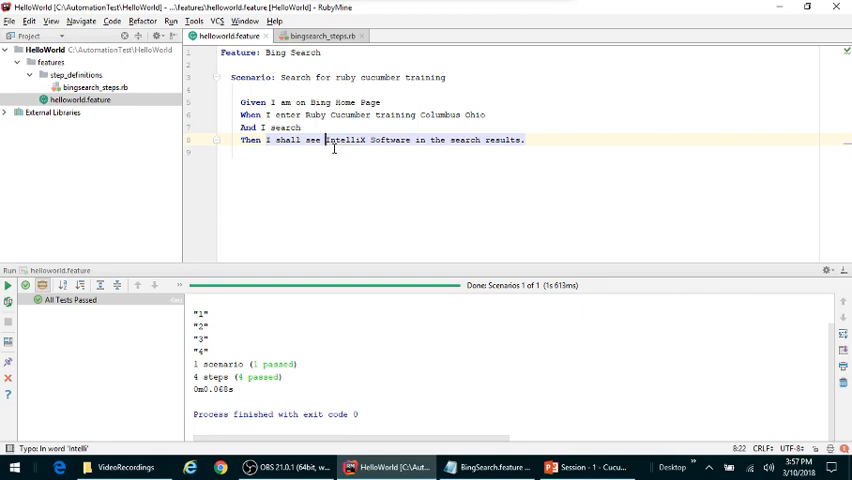
mouse_move(308, 118)
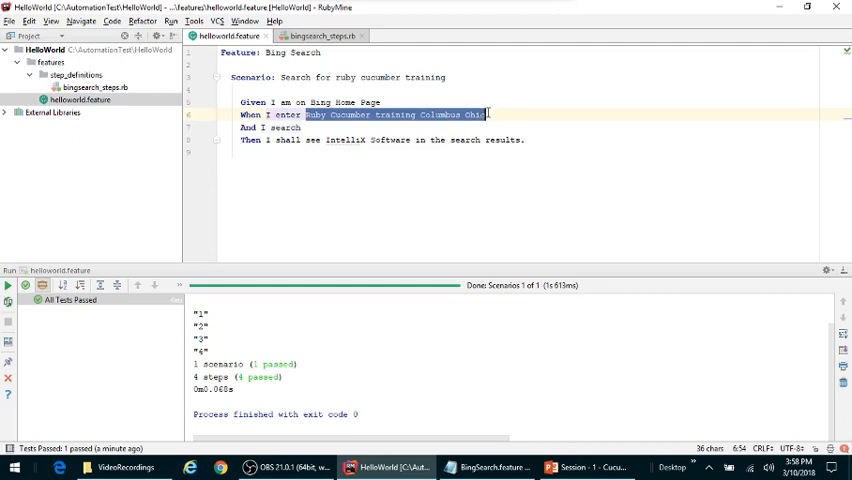
double_click(284, 128)
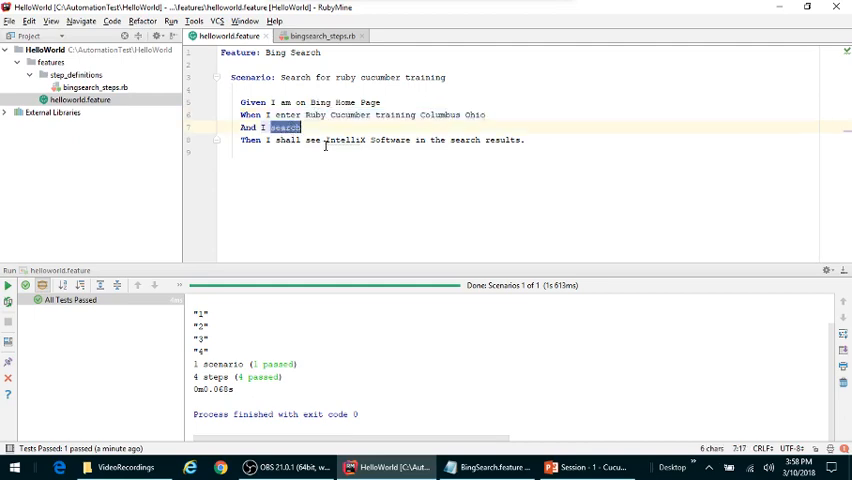
double_click(344, 140)
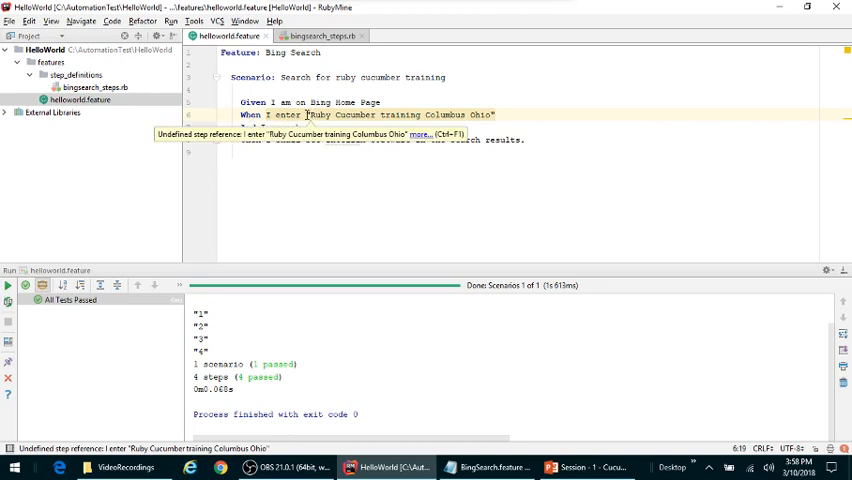
Wrap 'IntelliJ Software' in double quotes on the Then line.
double_click(400, 116)
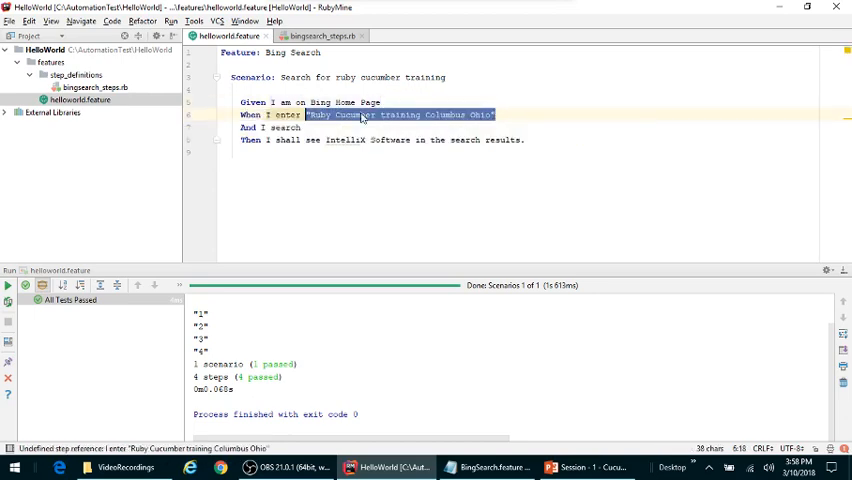
click(472, 128)
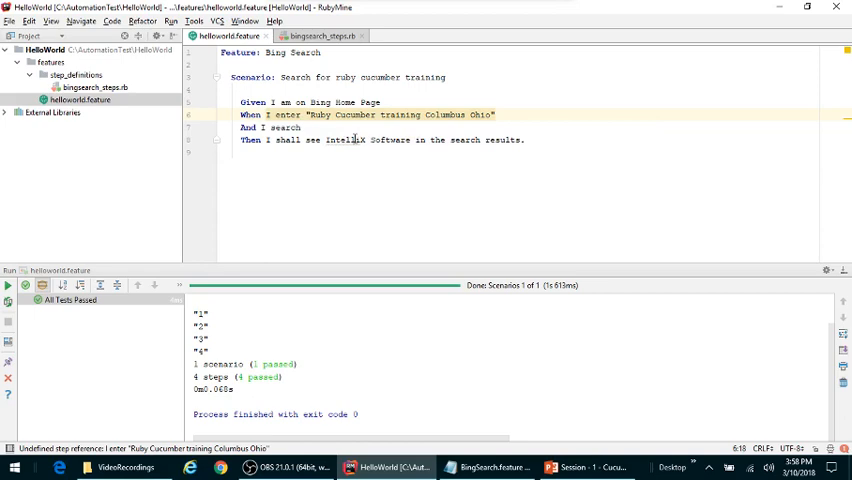
click(324, 140)
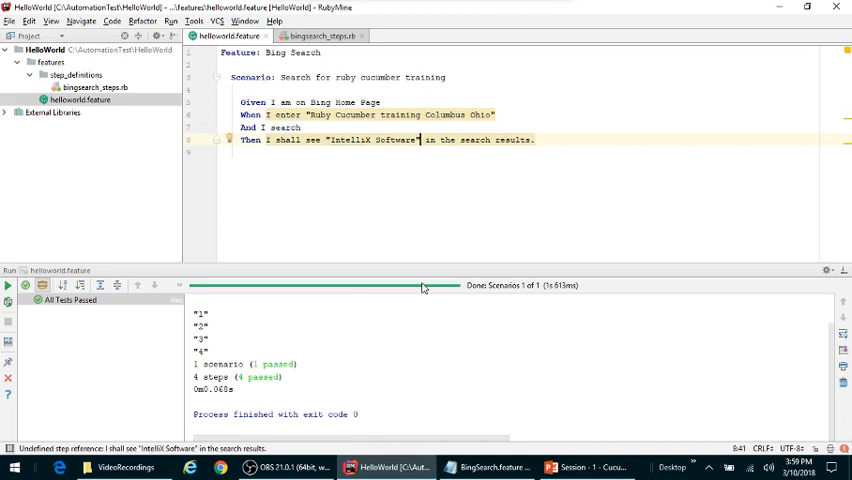
mouse_move(370, 140)
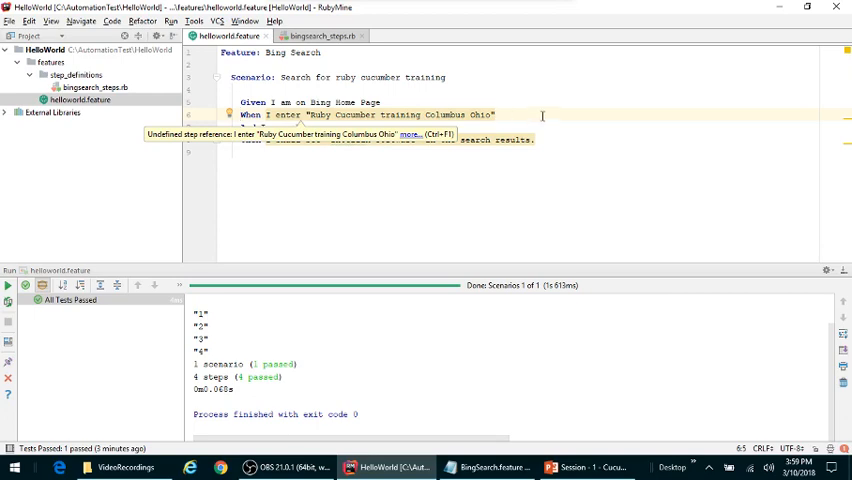
Delete the outdated Then step definition in bing_search_steps.rb and return to the feature.
click(536, 140)
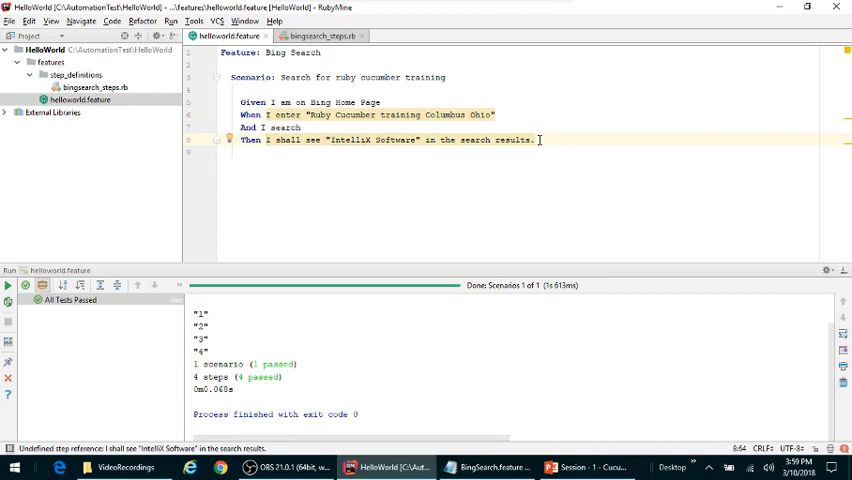
mouse_move(420, 140)
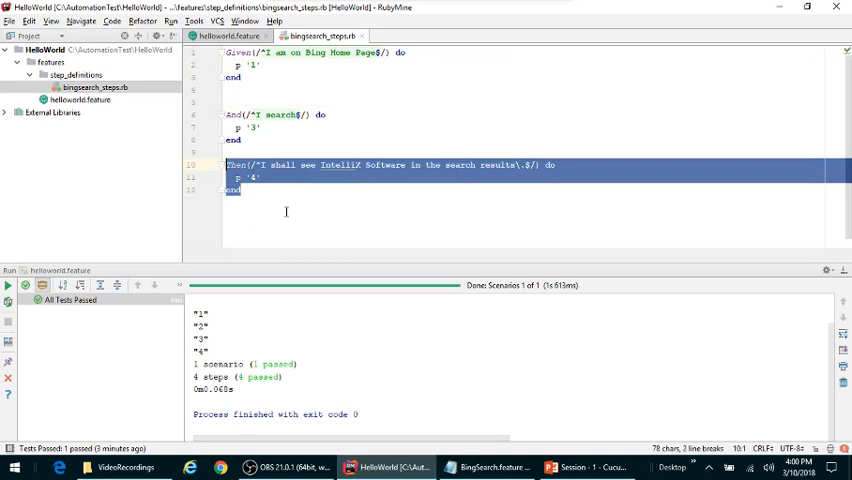
key(Delete)
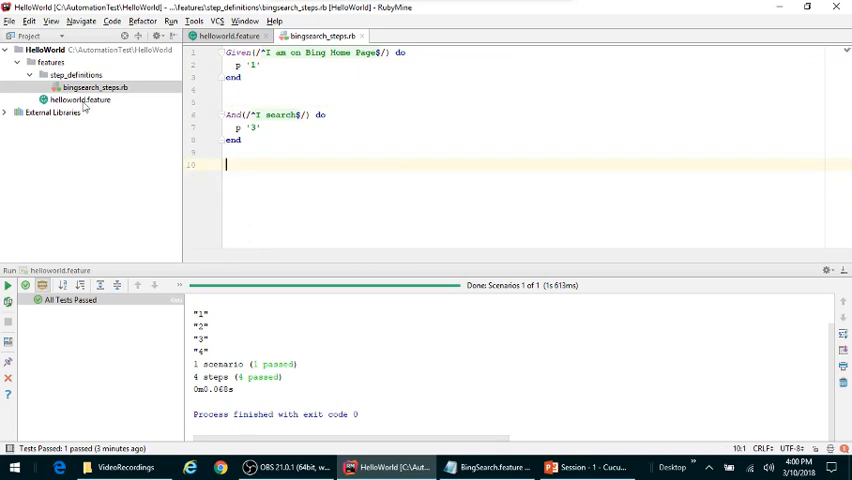
click(224, 36)
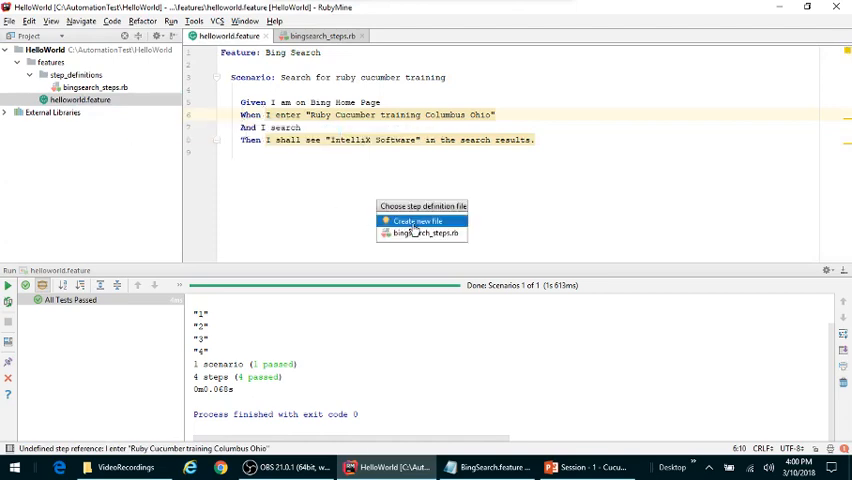
Create the quoted When step definition in bingsearch_steps.rb and replace its pending placeholder.
click(416, 220)
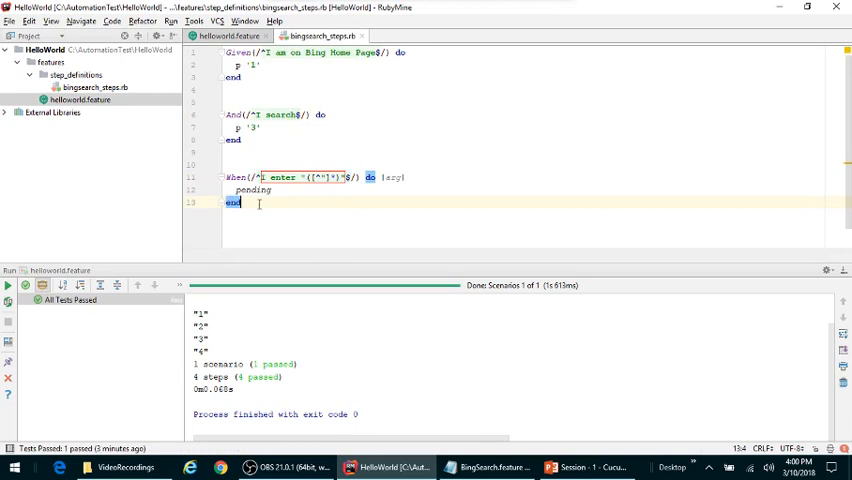
double_click(252, 190)
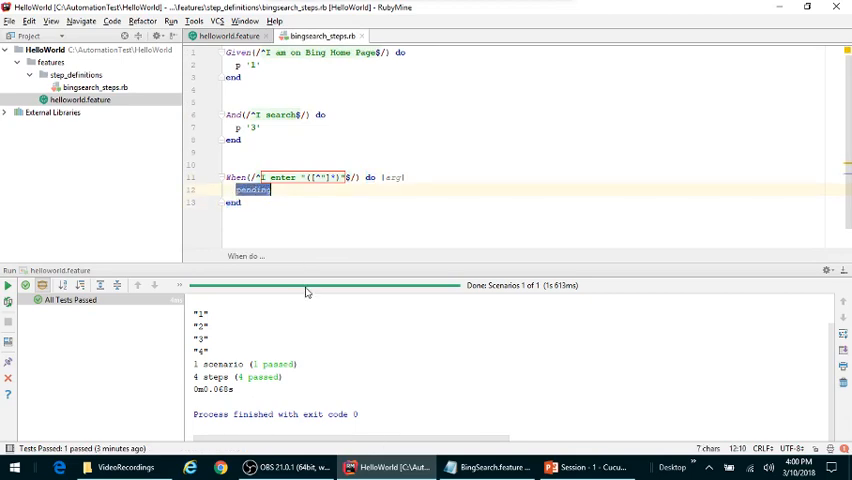
key(Delete)
text(p "2")
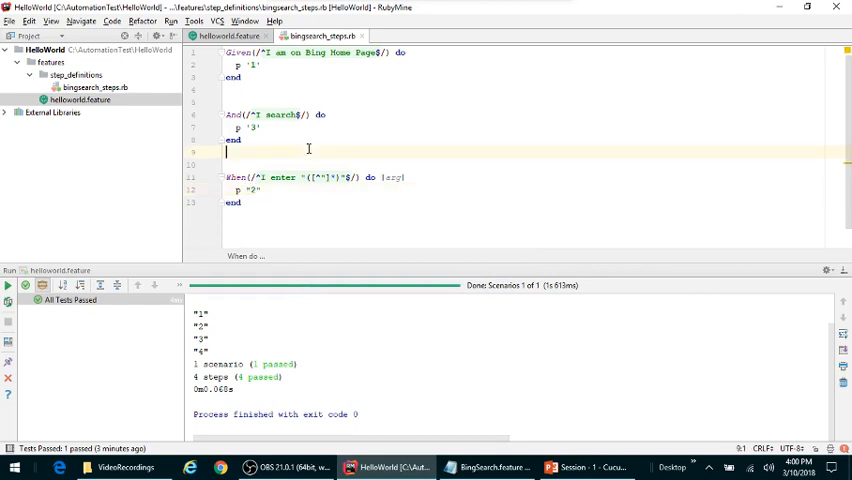
Return to the feature and start creating a definition for the quoted Then step.
click(78, 100)
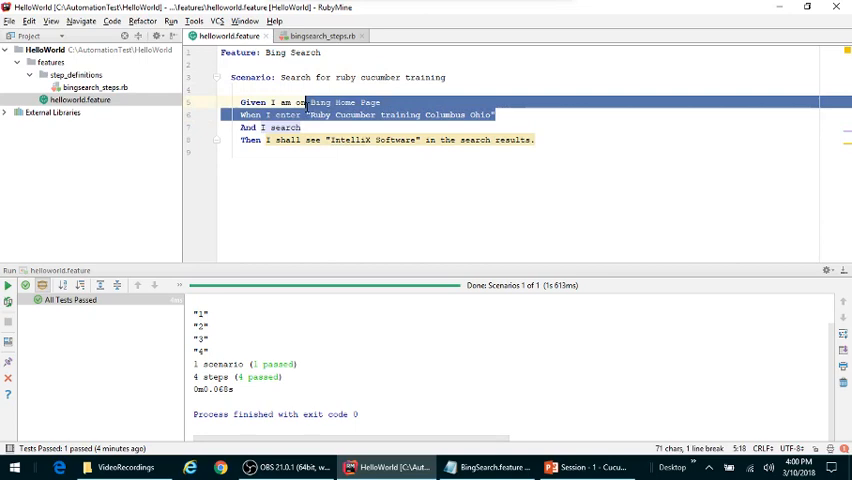
click(380, 102)
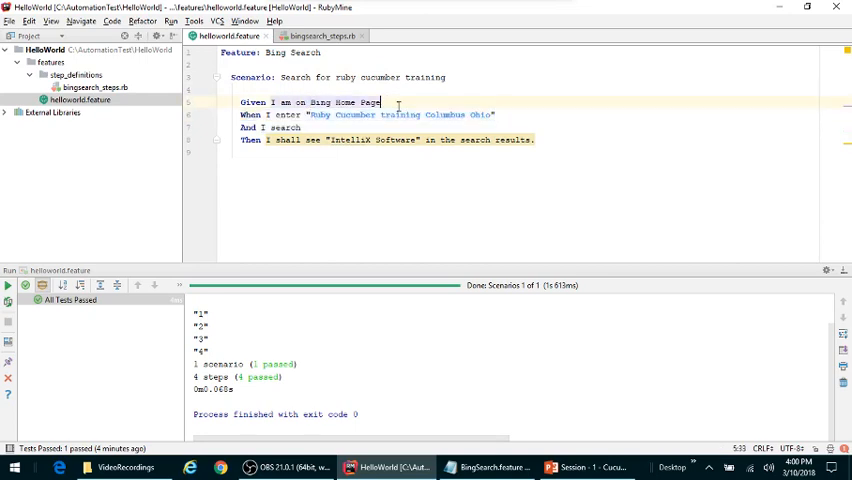
click(500, 114)
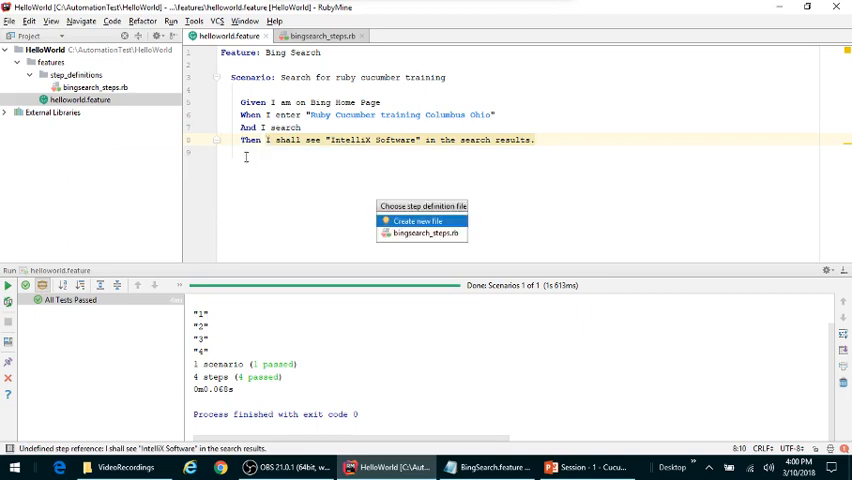
mouse_move(420, 232)
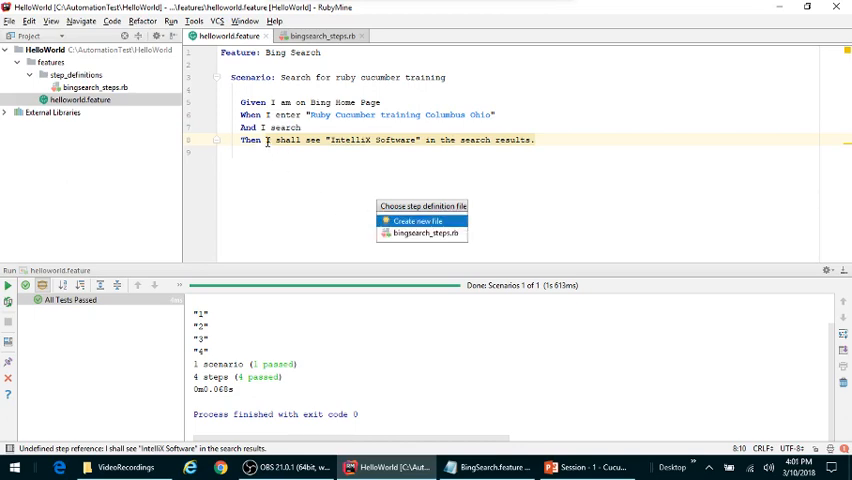
mouse_move(268, 140)
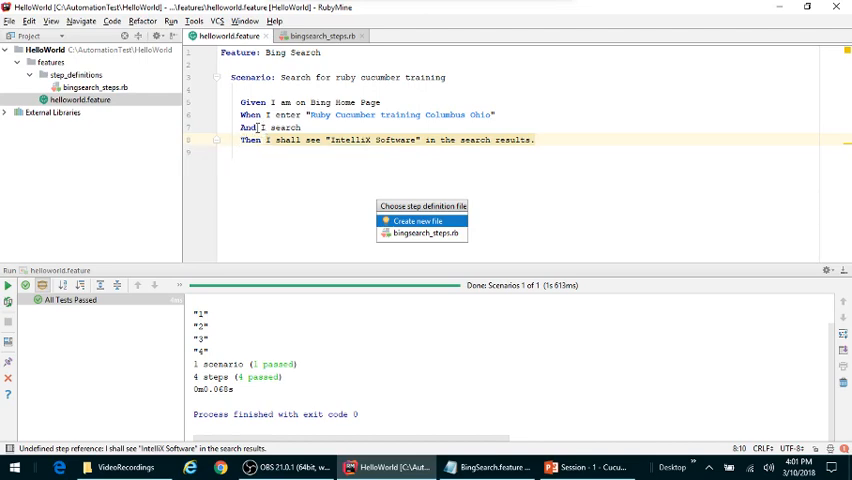
mouse_move(422, 232)
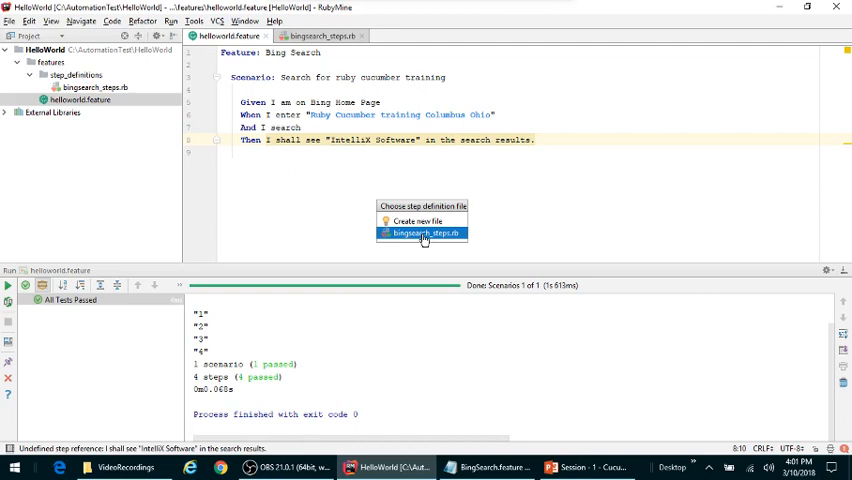
Create the Then step definition in the steps file and replace pending with p "4".
click(422, 232)
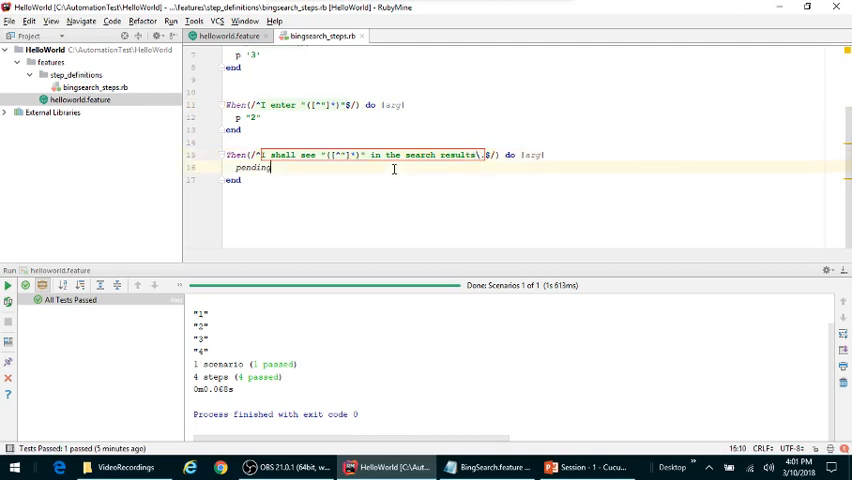
double_click(256, 168)
text(p ')
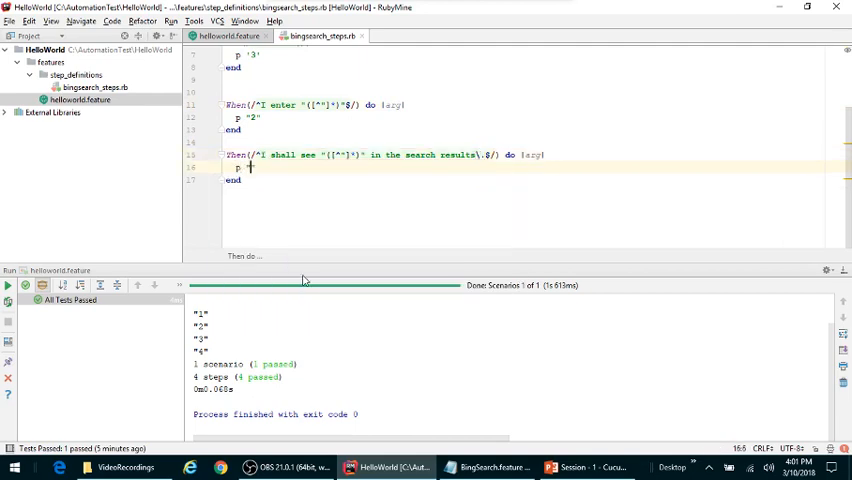
text("4")
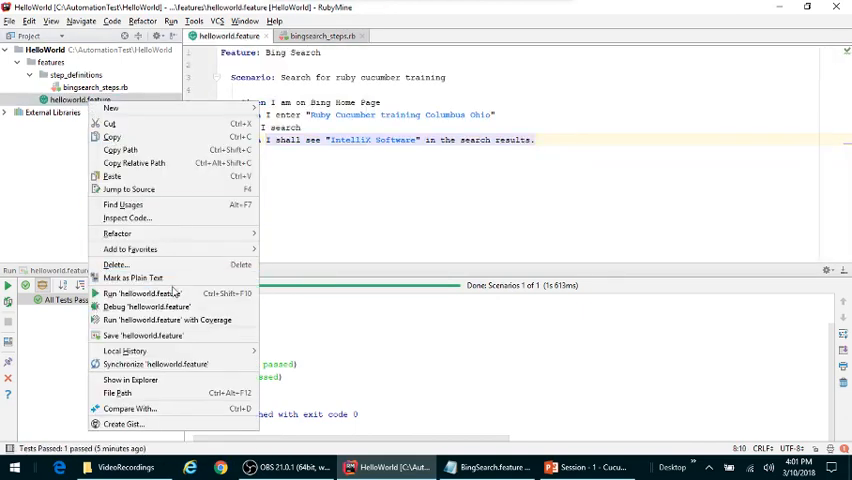
Run helloworld.feature so four steps pass, then reopen bingsearch_steps.rb.
click(140, 292)
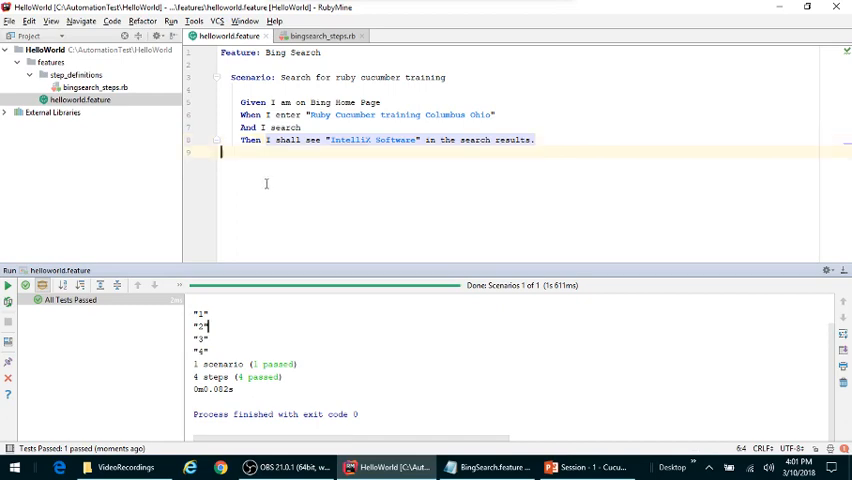
click(318, 36)
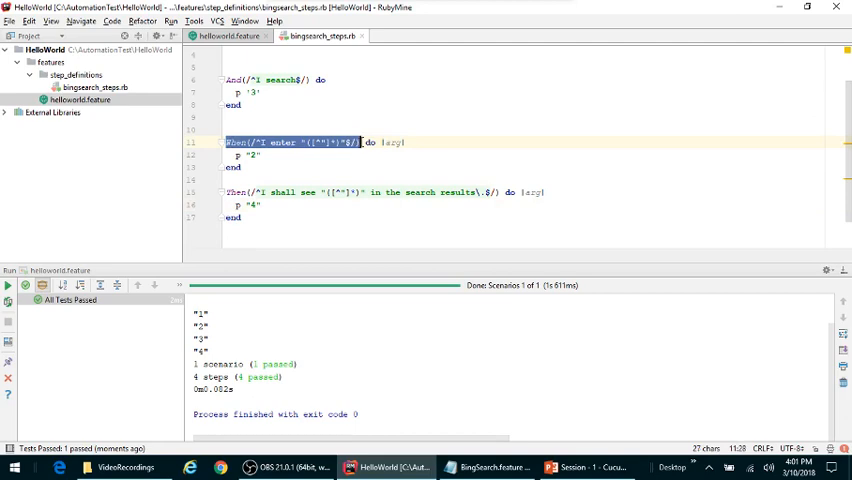
Make the 'I enter' step definition print arg instead of the fixed "2".
click(356, 142)
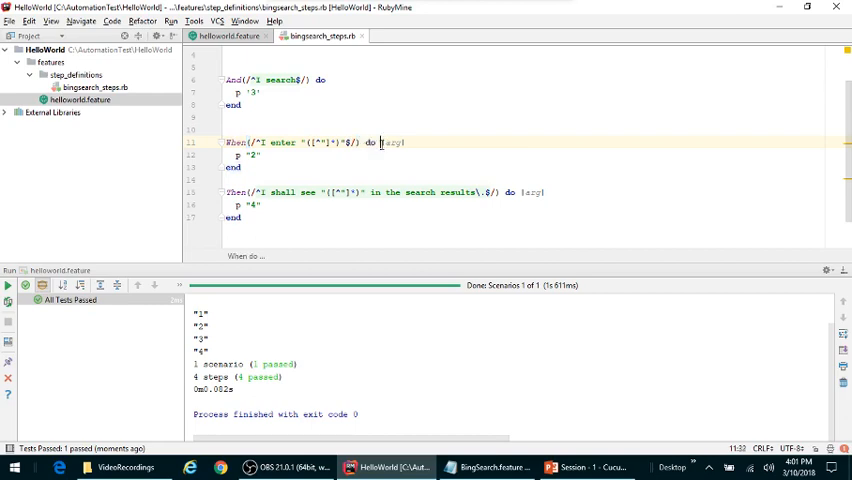
double_click(392, 142)
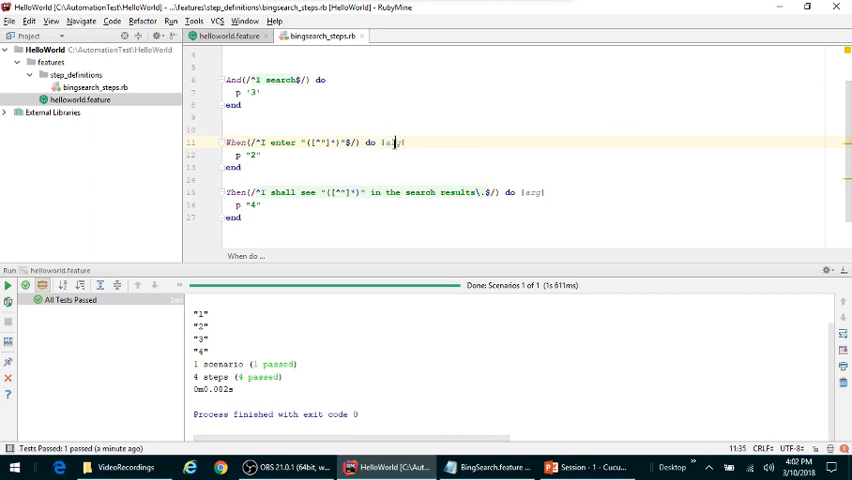
double_click(392, 142)
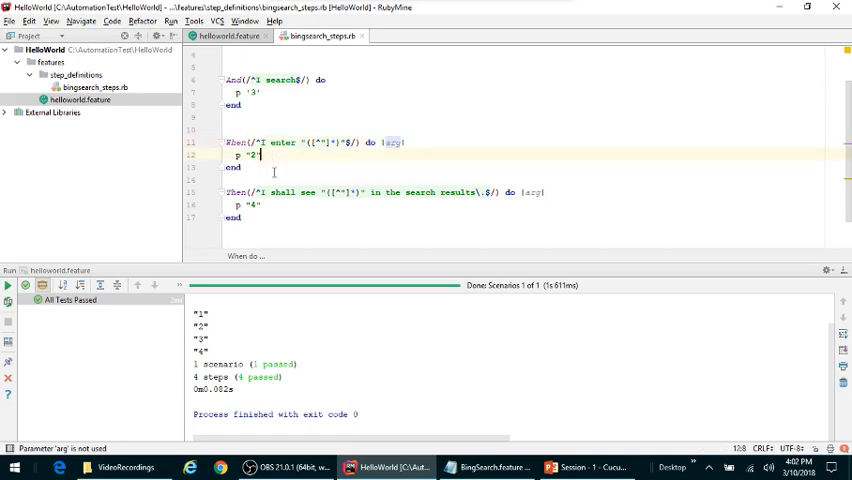
text(arg)
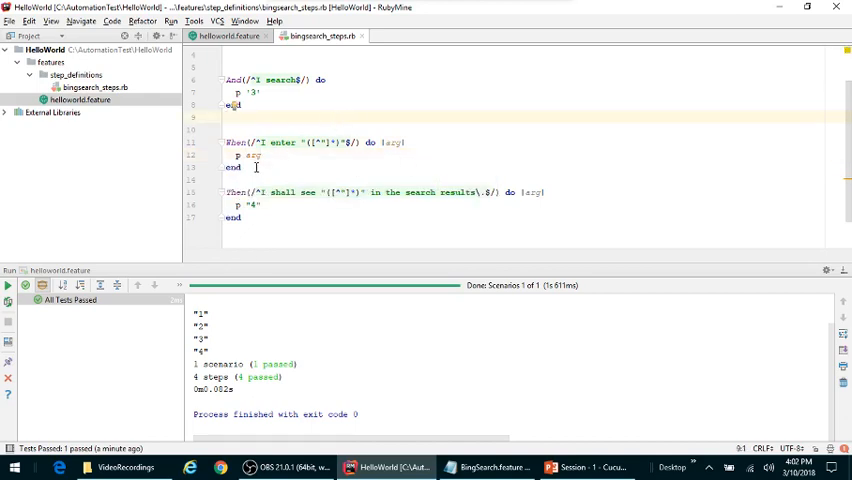
Make the 'I shall see' step definition print arg instead of the fixed "4".
double_click(252, 156)
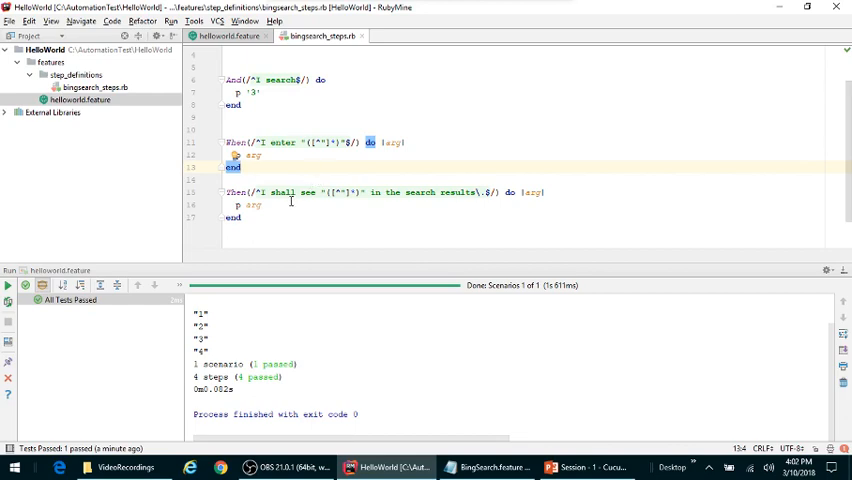
click(258, 204)
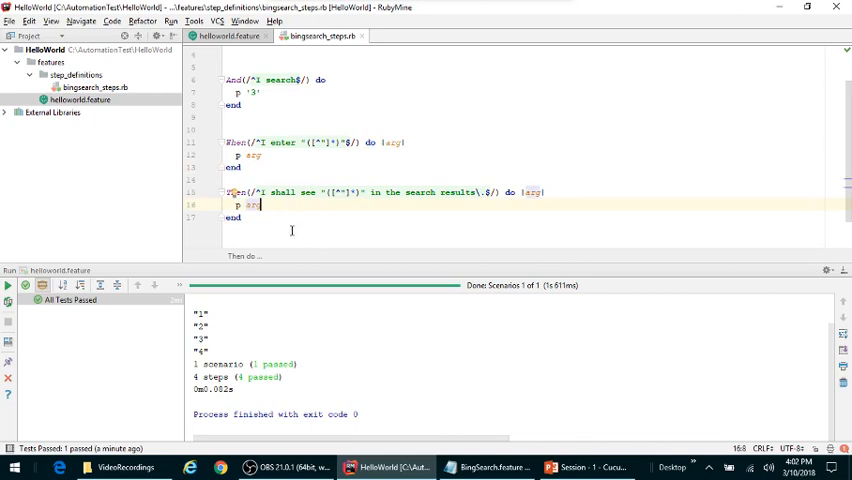
double_click(532, 192)
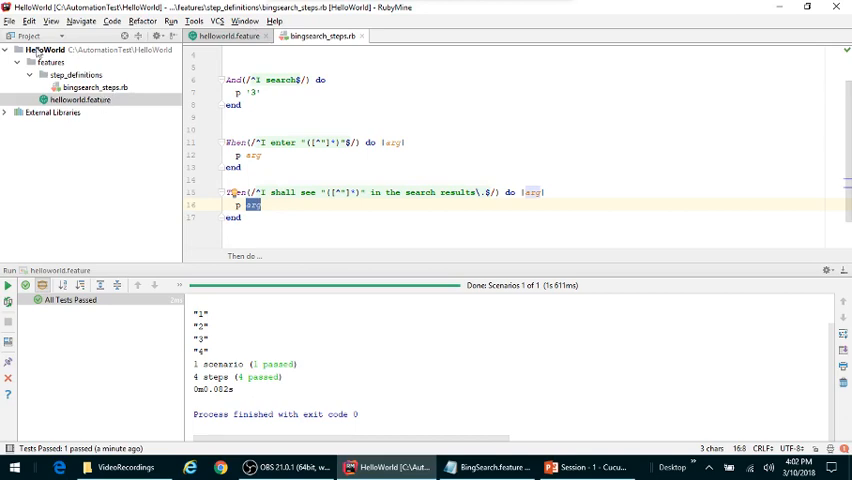
Rerun helloworld.feature and check the output prints the quoted phrase and 'IntelliJ Software'.
right_click(76, 100)
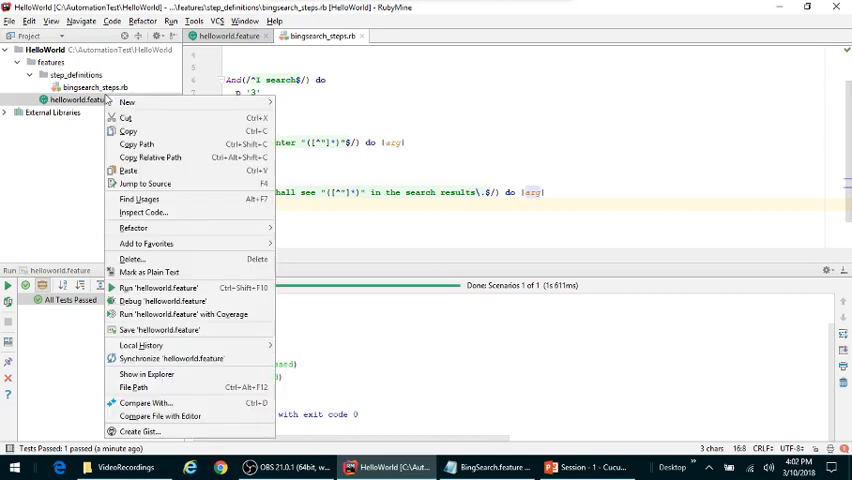
click(156, 288)
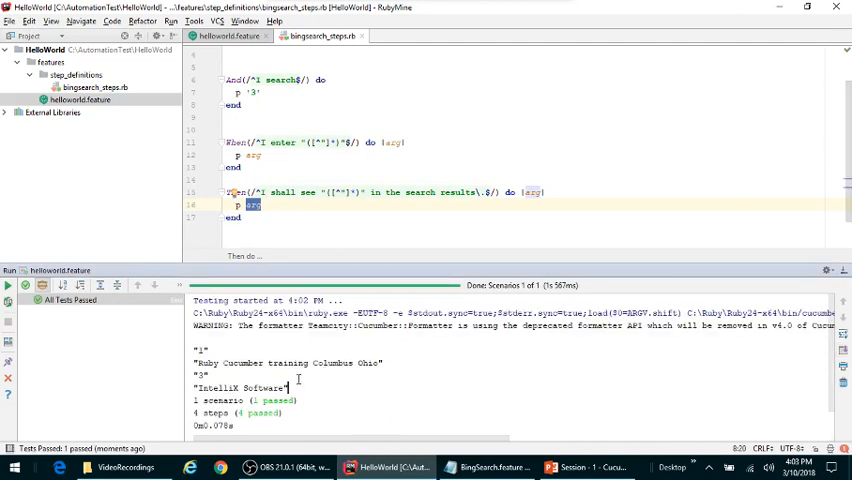
double_click(196, 348)
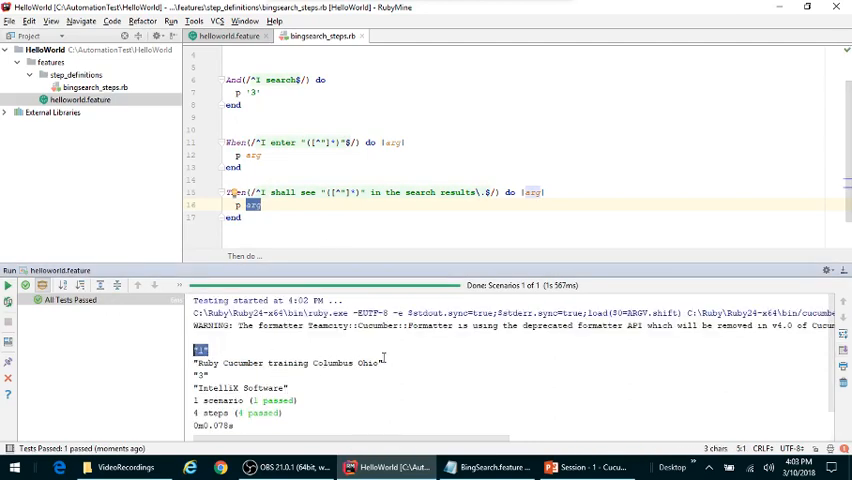
double_click(290, 362)
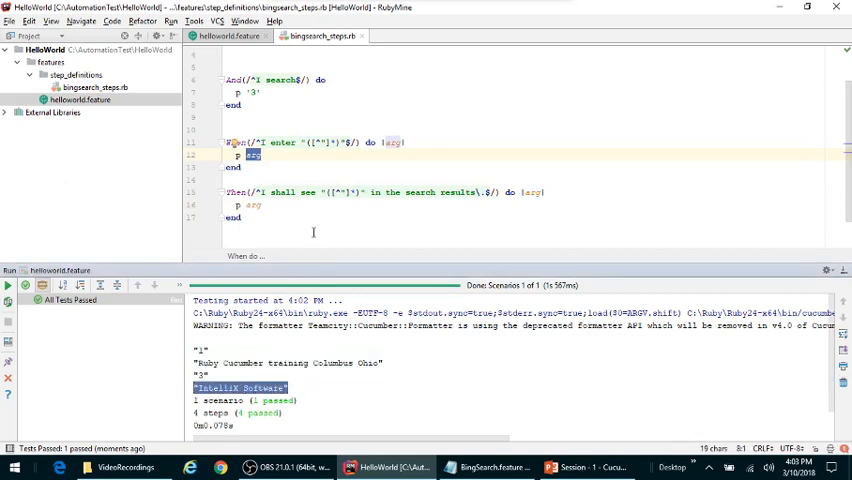
click(342, 204)
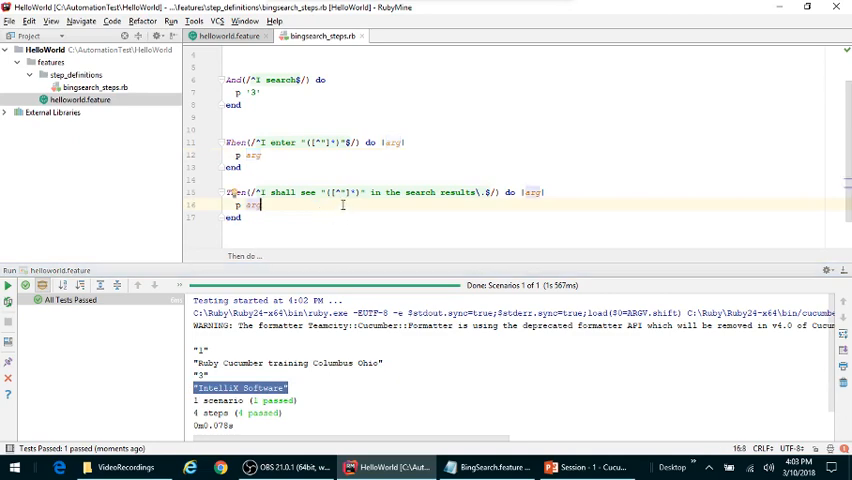
mouse_move(344, 208)
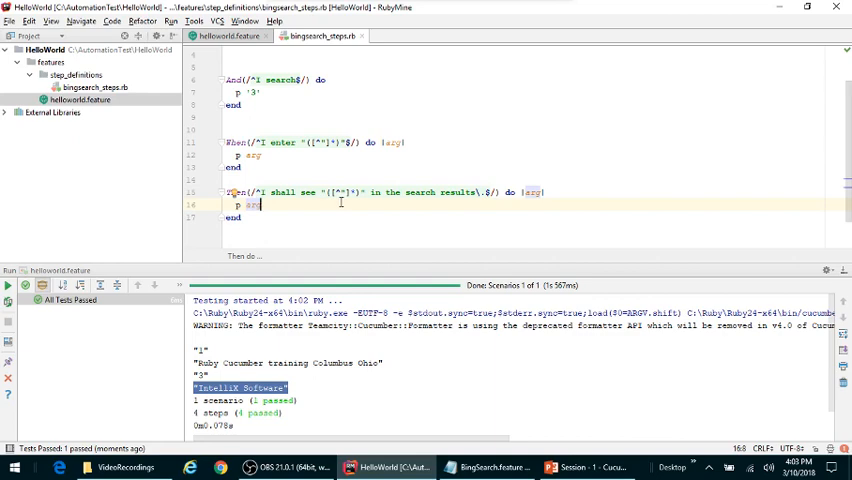
mouse_move(170, 204)
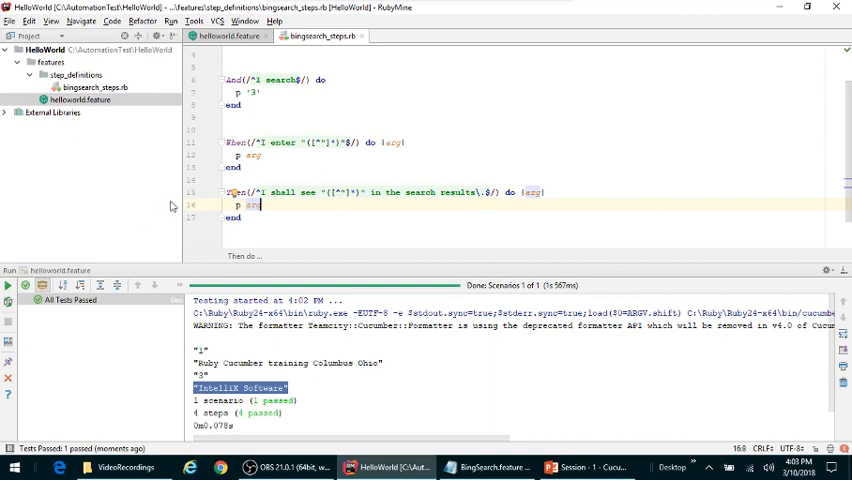
Review the quoted search phrase in the feature's When step alongside the passing output.
double_click(250, 204)
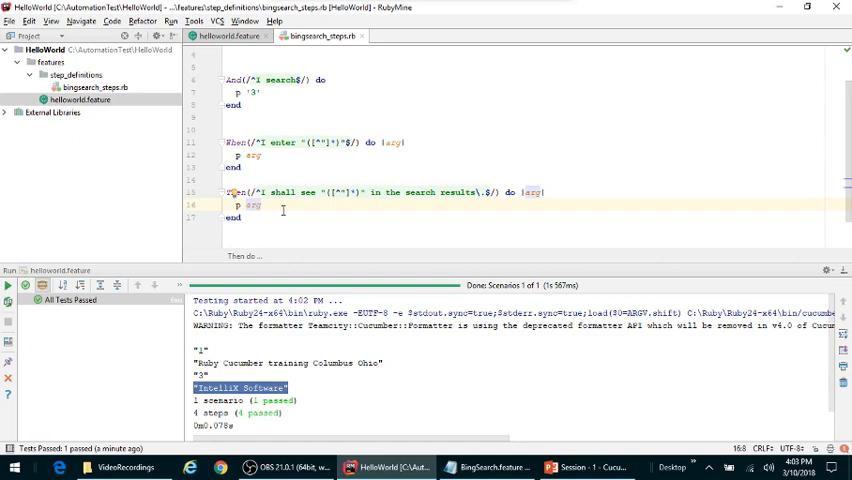
scroll(up, 3)
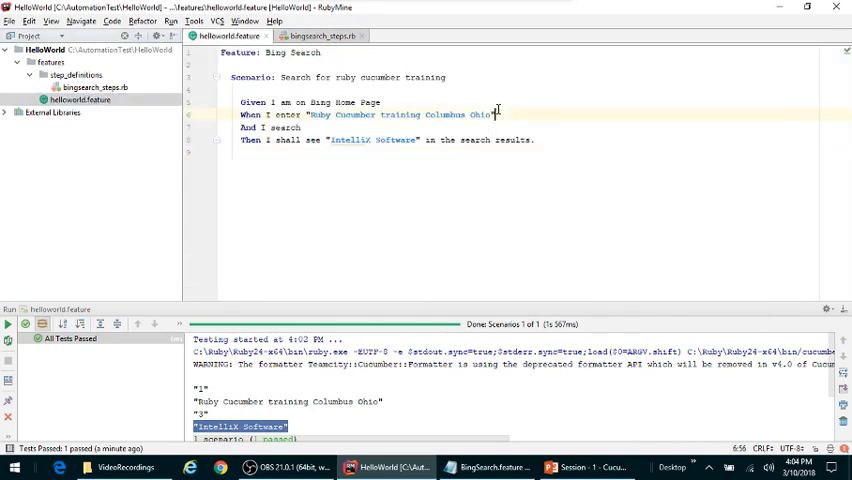
double_click(400, 114)
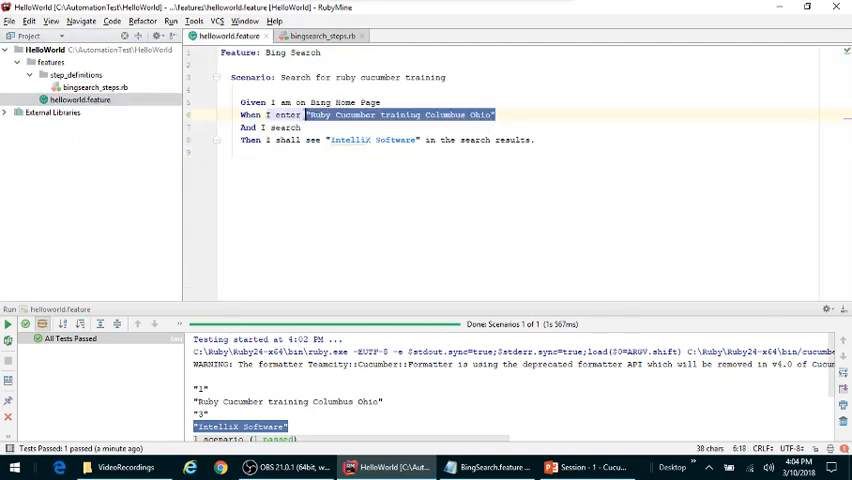